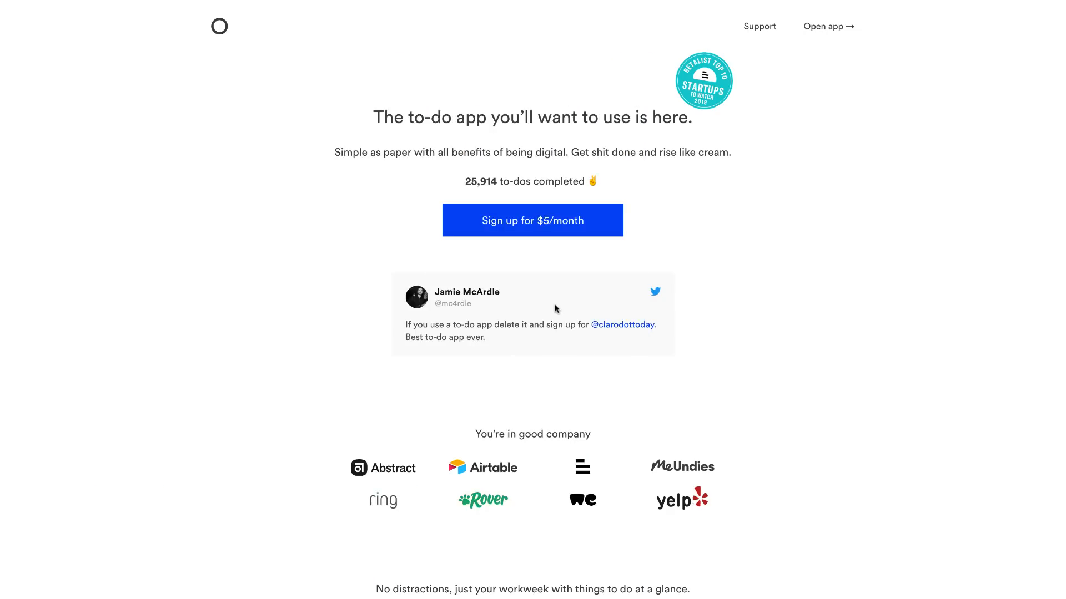
Scroll through the Claro site and back up to the week view showing Saturday 11 to Monday 13.
{"action": "scroll", "scroll_direction": "down", "scroll_amount": 3}
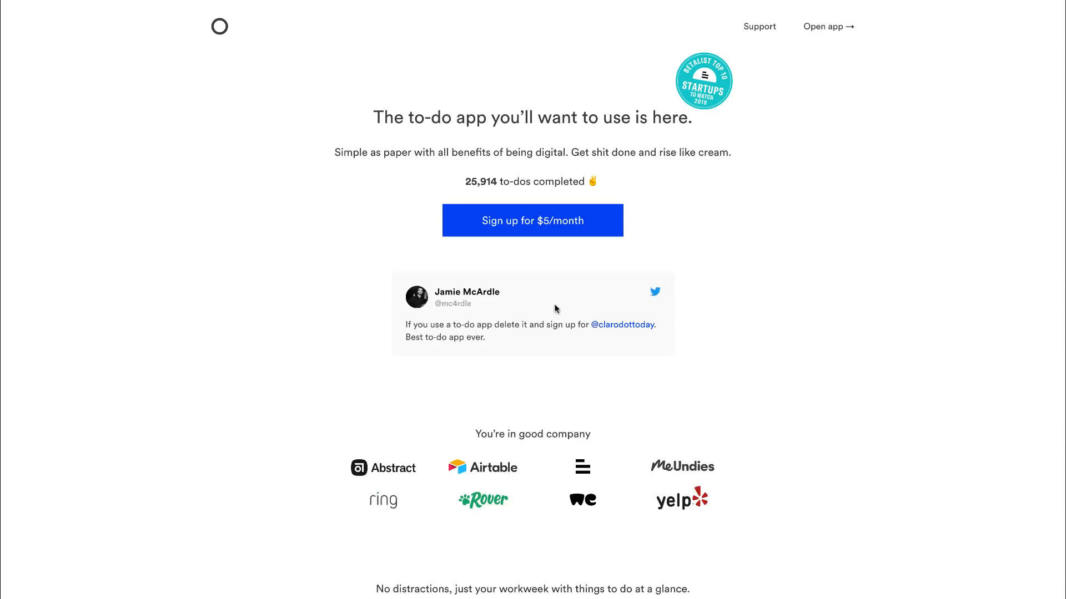
{"action": "scroll", "scroll_direction": "down", "scroll_amount": 3}
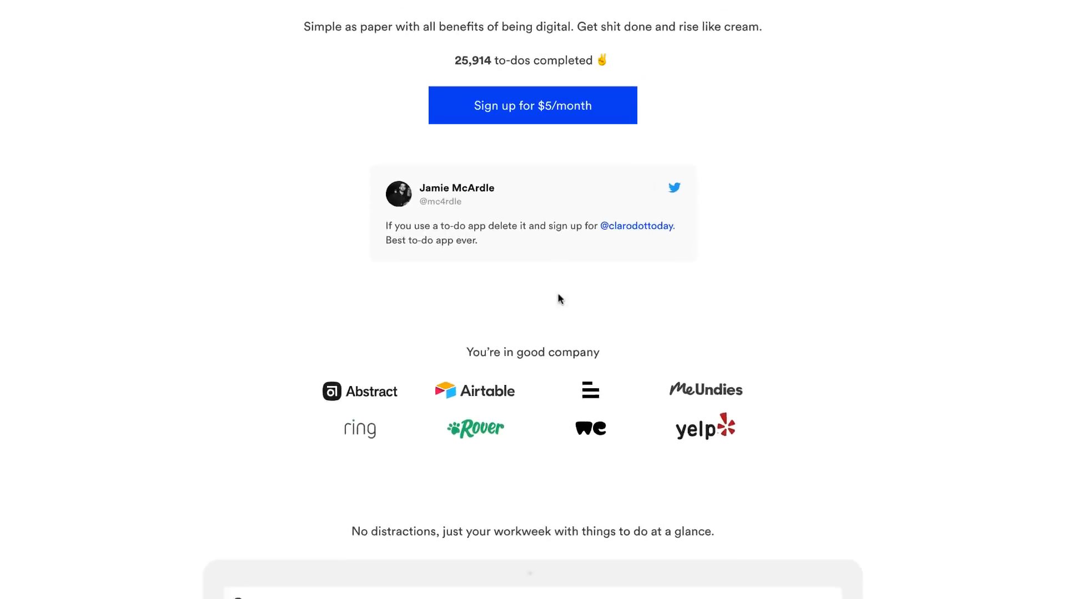
{"action": "scroll", "scroll_direction": "down", "scroll_amount": 3}
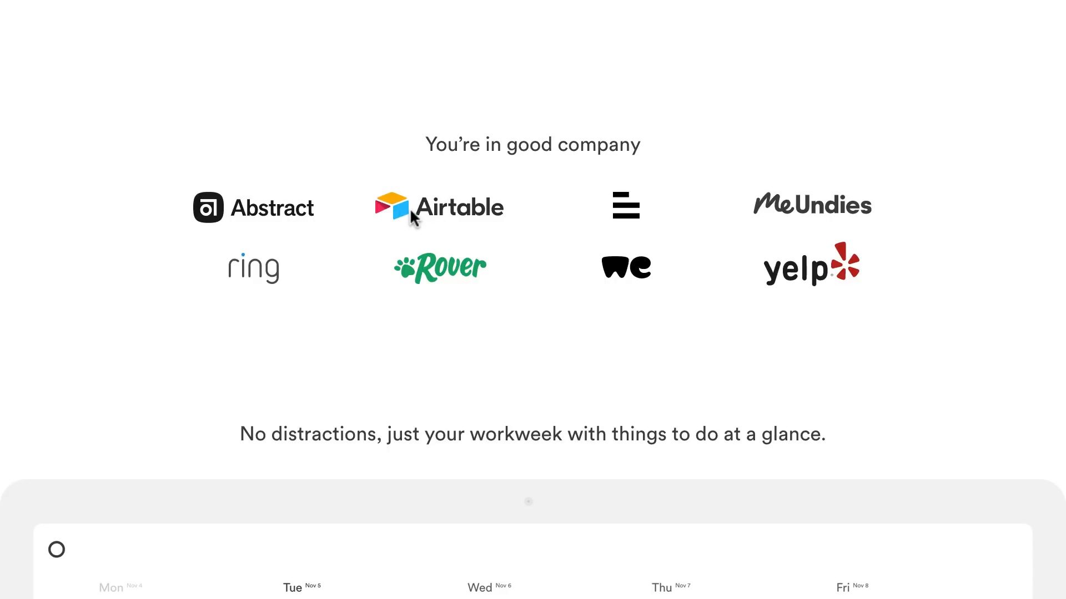
{"action": "mouse_move", "coordinate": [259, 278]}
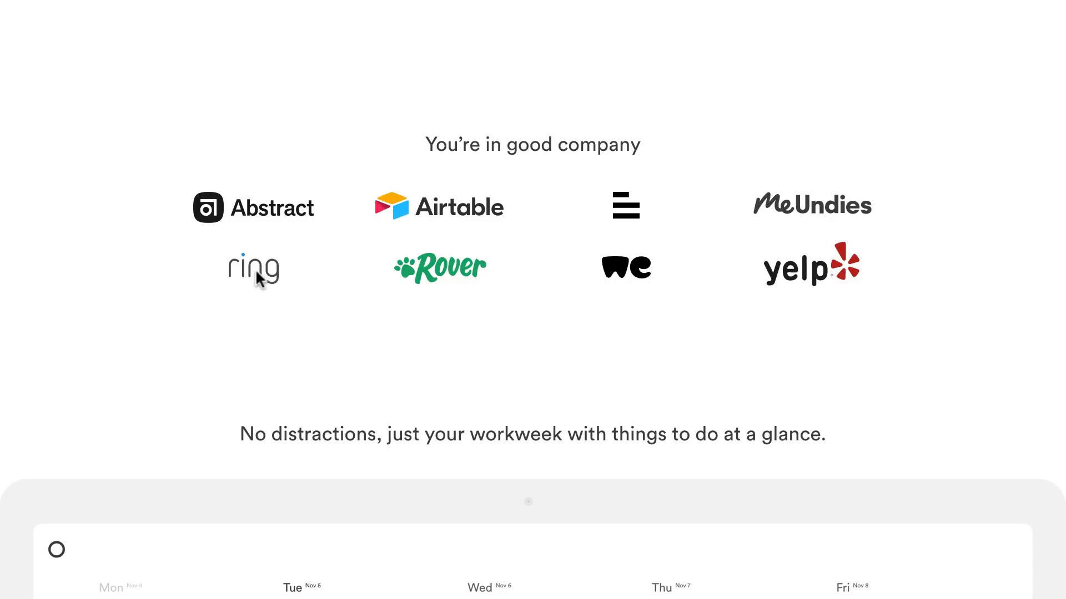
{"action": "mouse_move", "coordinate": [753, 288]}
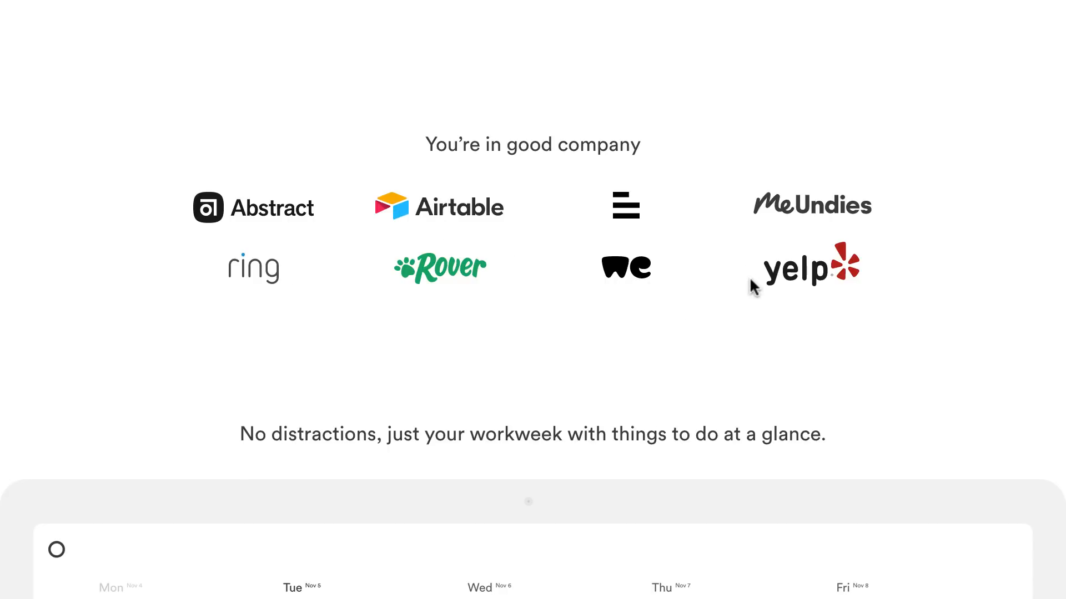
{"action": "scroll", "scroll_direction": "up", "scroll_amount": 3}
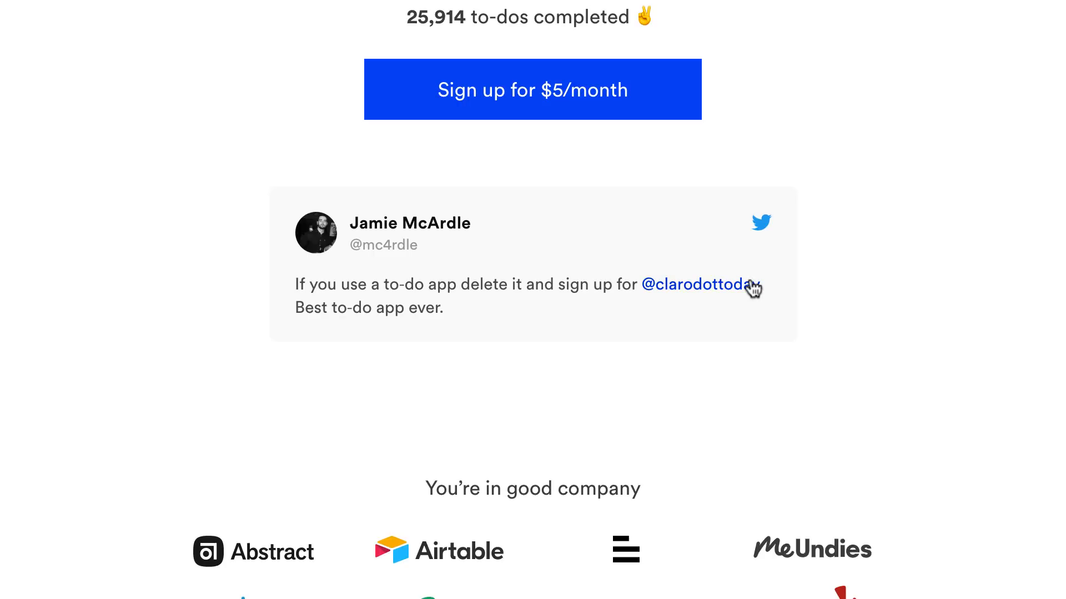
{"action": "scroll", "scroll_direction": "up", "scroll_amount": 3}
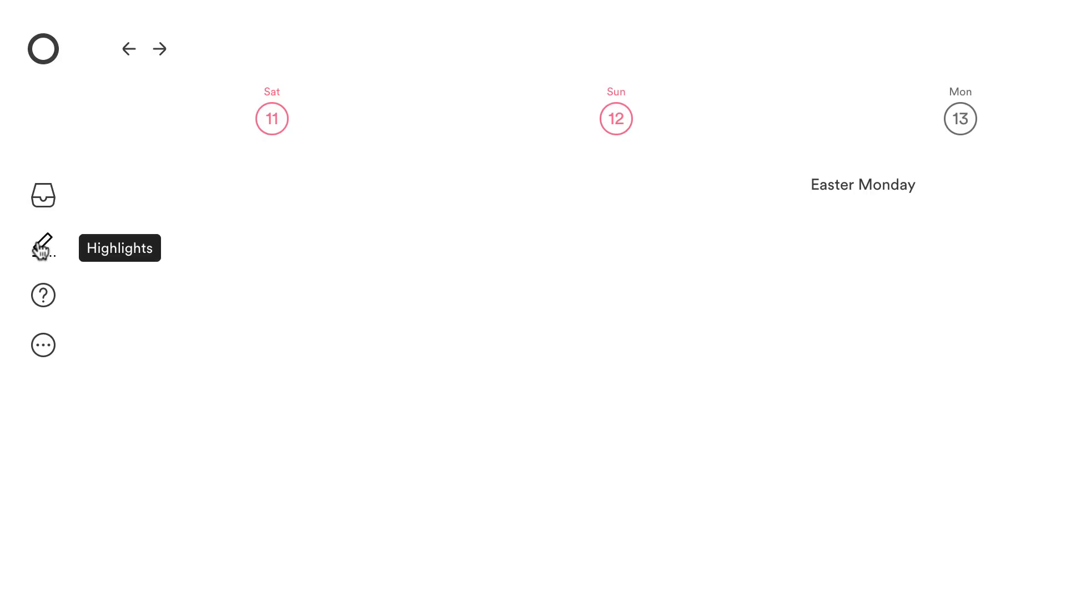
Highlight the Easter Monday to-do on Monday 13 in yellow and leave highlight mode.
{"action": "left_click", "coordinate": [42, 243]}
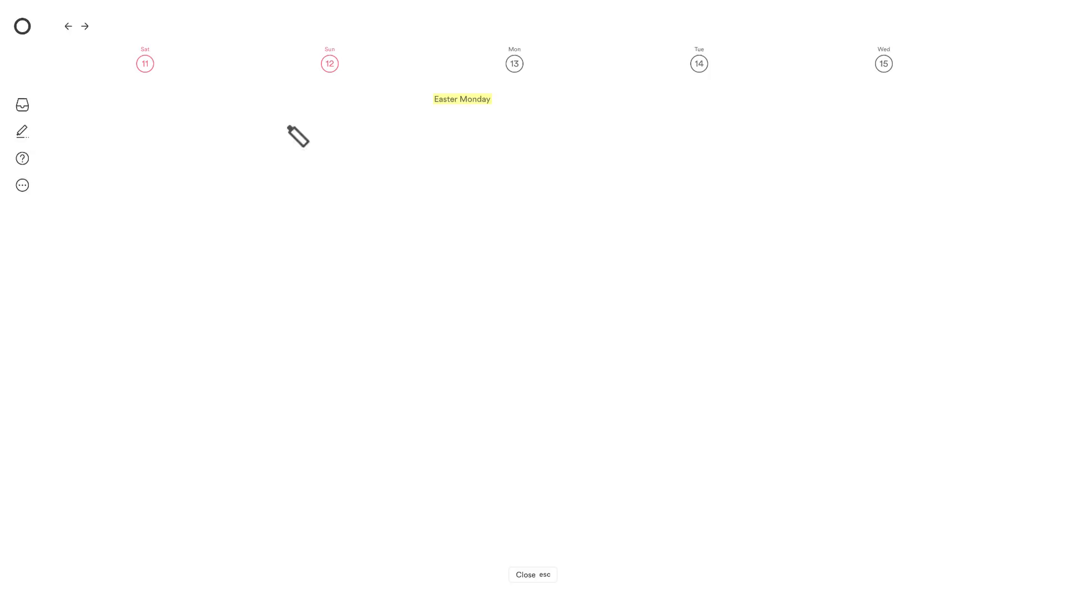
{"action": "left_click", "coordinate": [22, 131]}
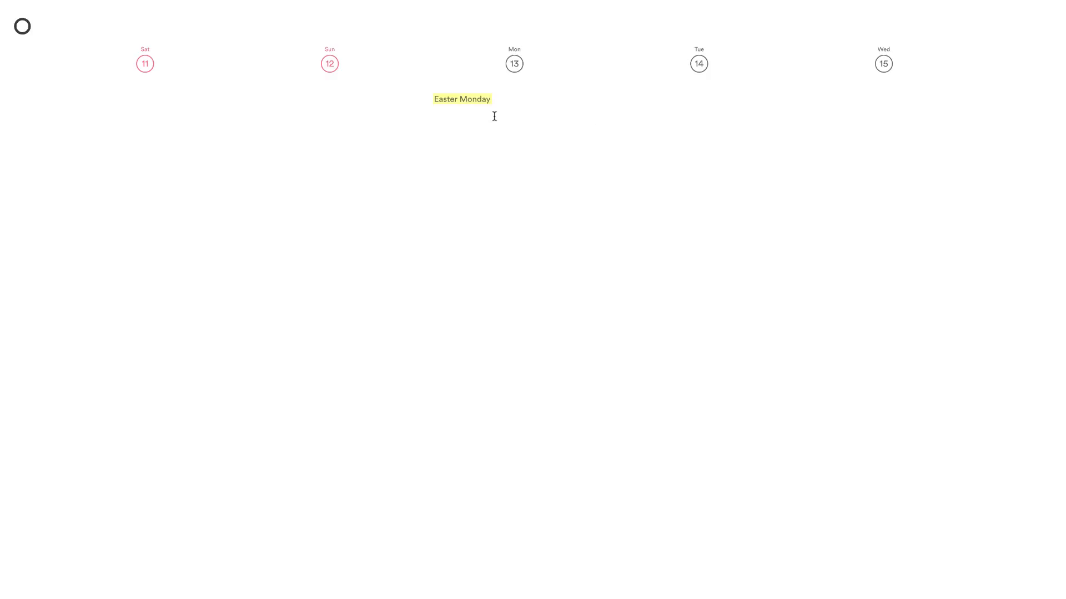
Add the to-do 'book home delivery for shop' and select it to move under Sunday 12.
{"action": "type", "text": "book home delivery"}
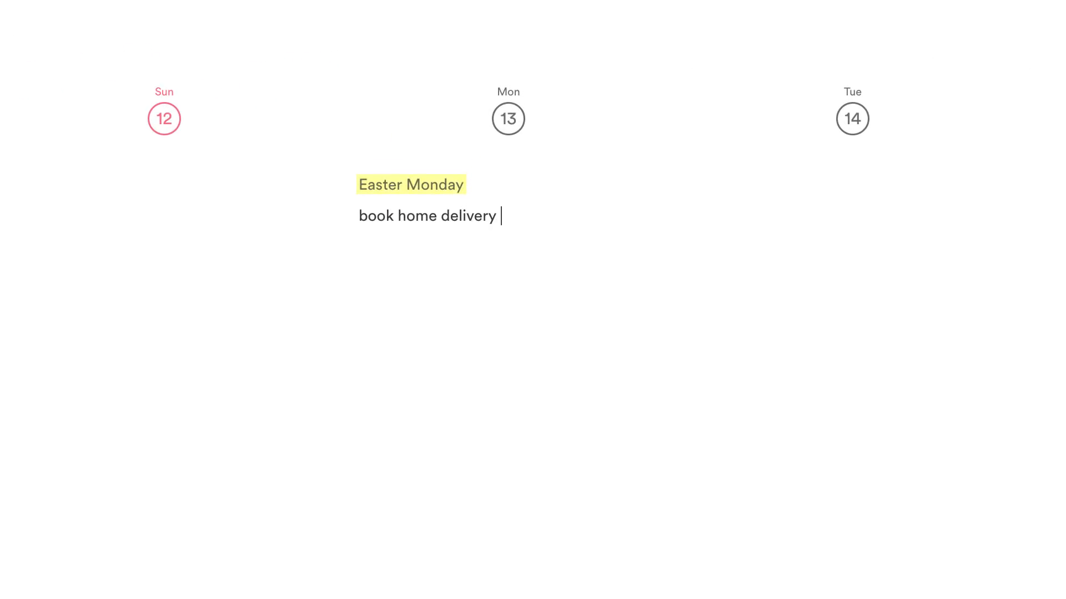
{"action": "type", "text": "for shop"}
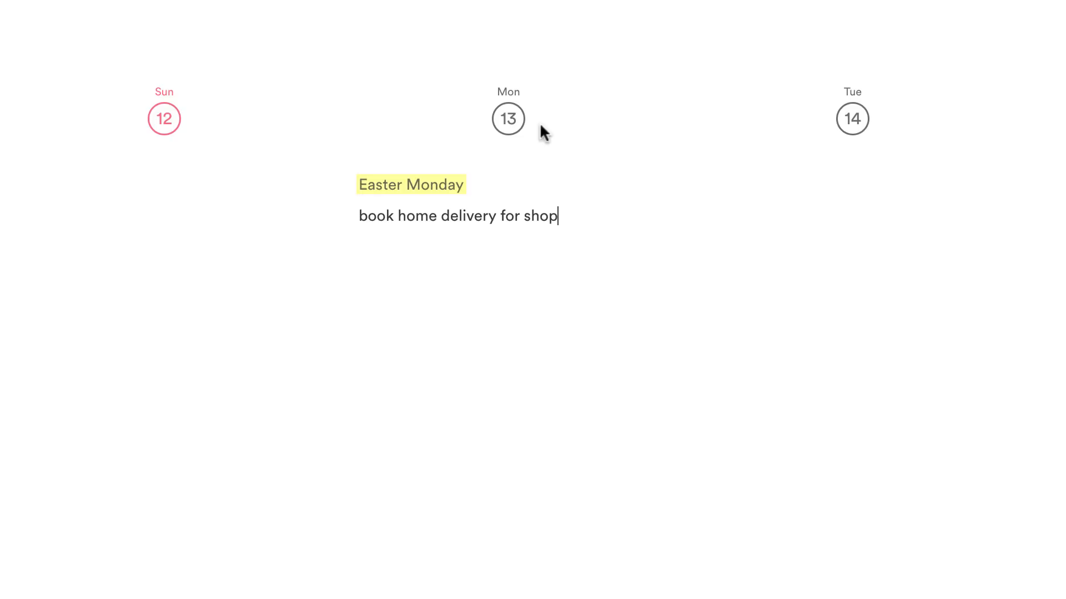
{"action": "key", "text": "enter"}
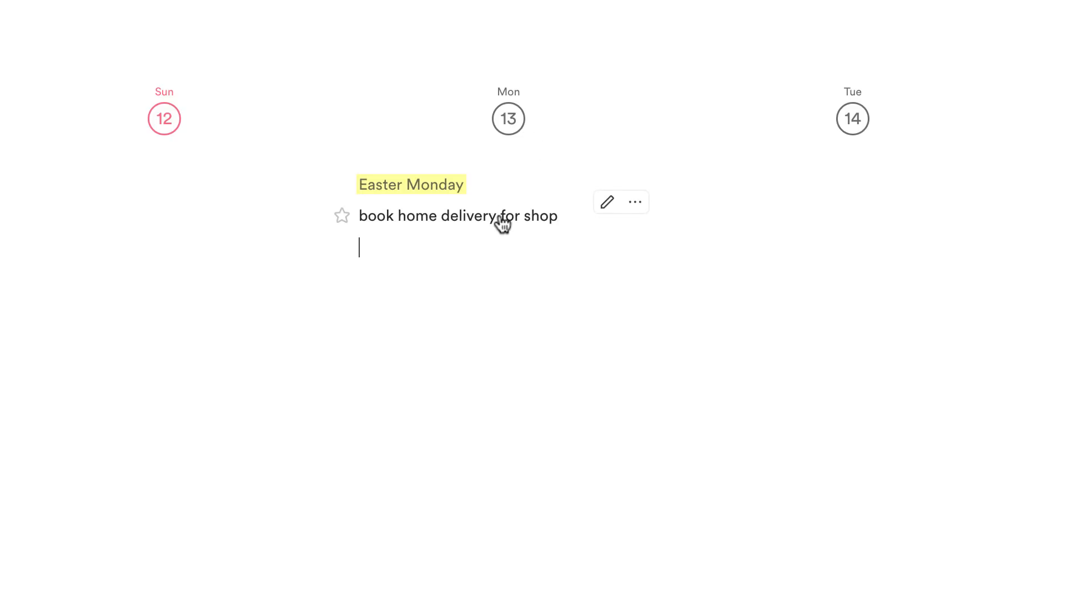
{"action": "left_click", "coordinate": [342, 215]}
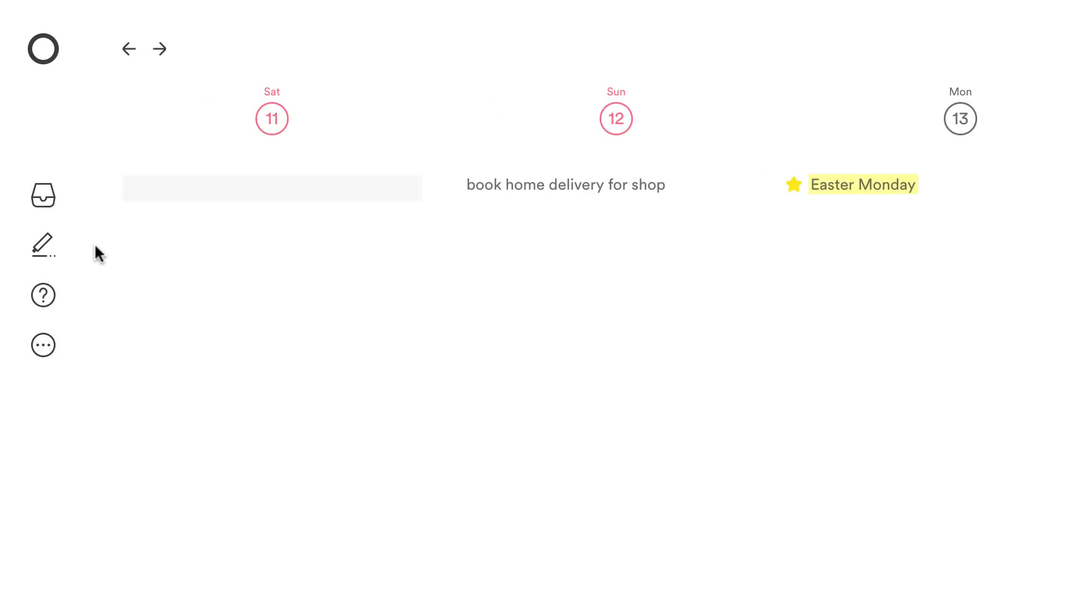
{"action": "mouse_move", "coordinate": [391, 348]}
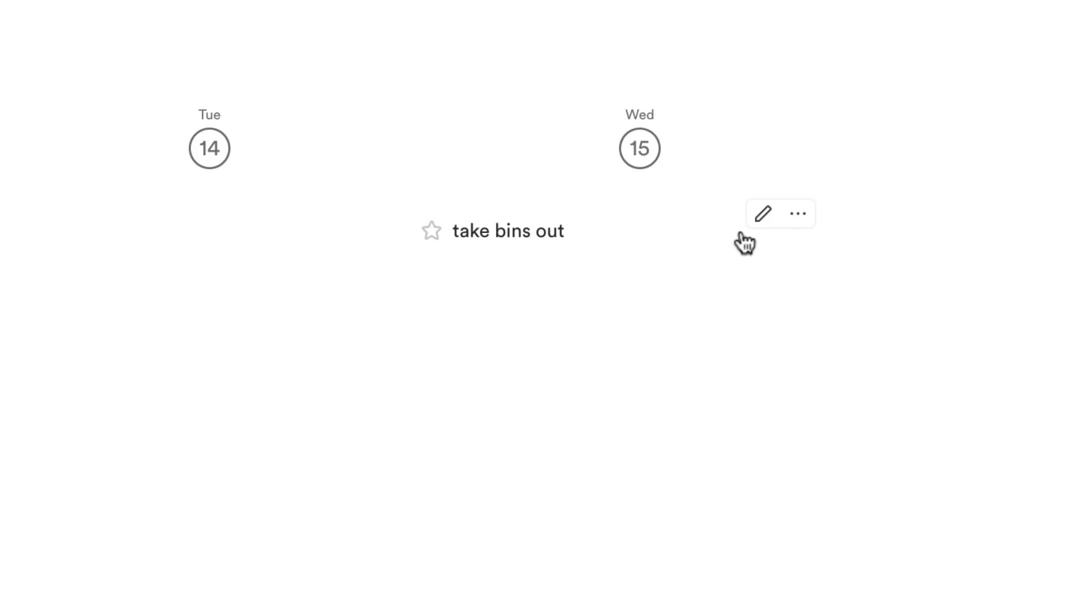
{"action": "mouse_move", "coordinate": [797, 229]}
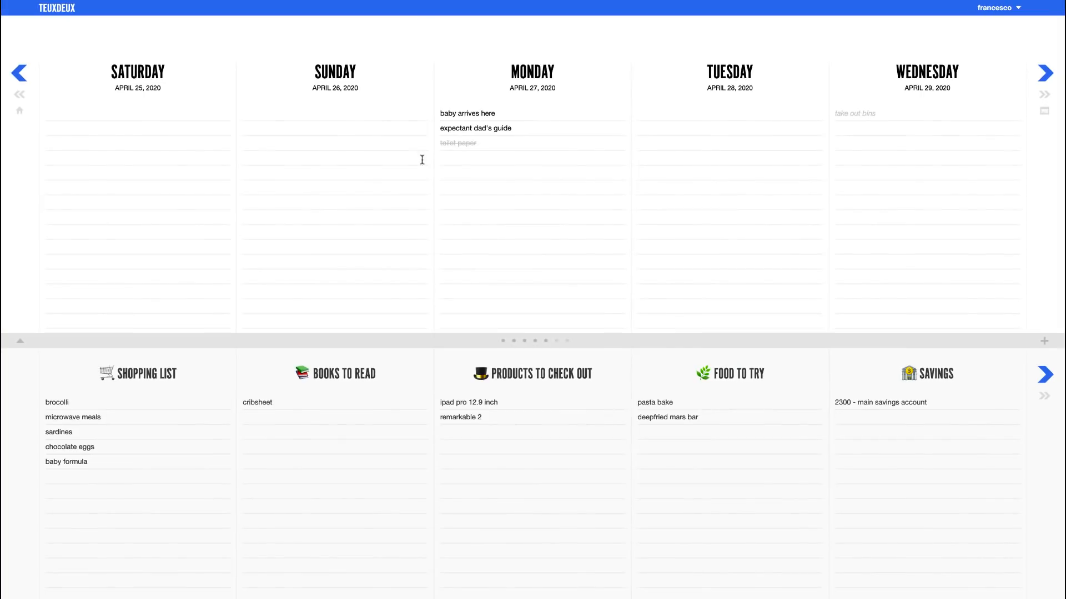
{"action": "mouse_move", "coordinate": [422, 256]}
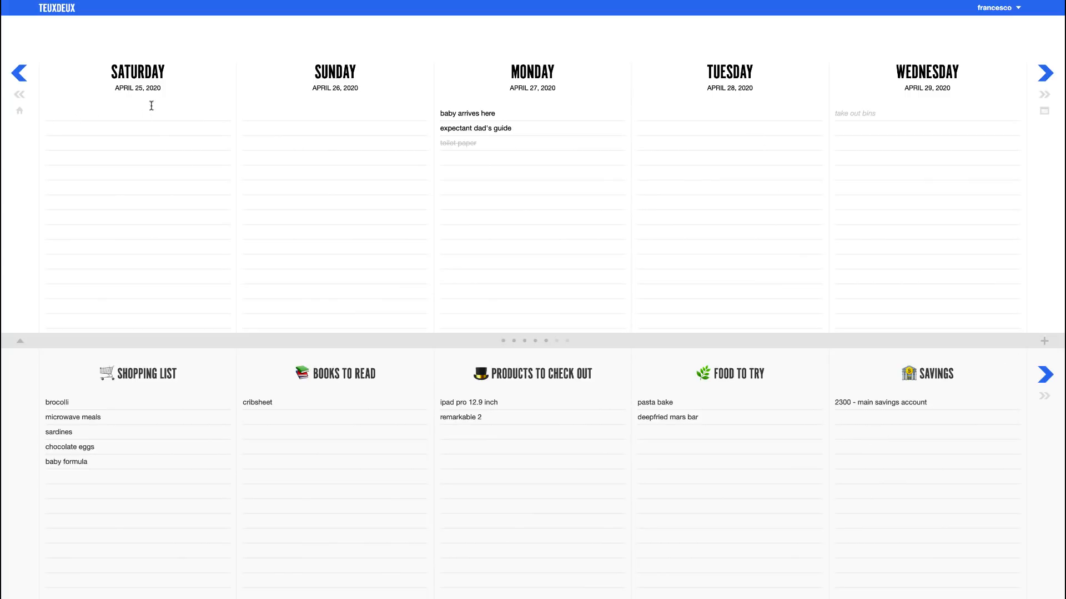
Advance the TeuxDeux calendar one day to Sunday April 26 through Thursday April 30.
{"action": "left_click", "coordinate": [1046, 74]}
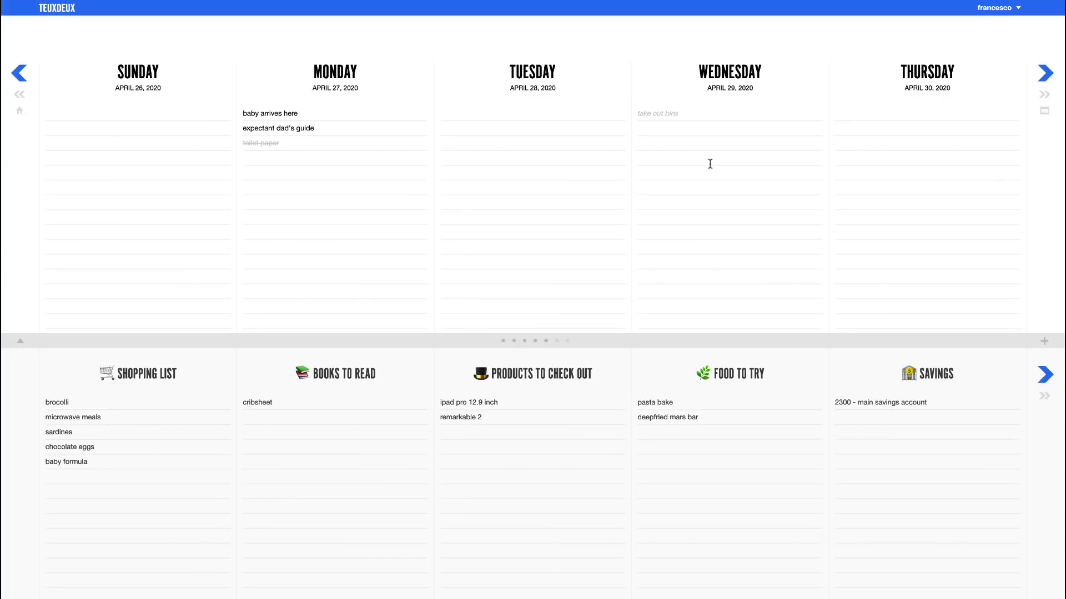
{"action": "mouse_move", "coordinate": [525, 218]}
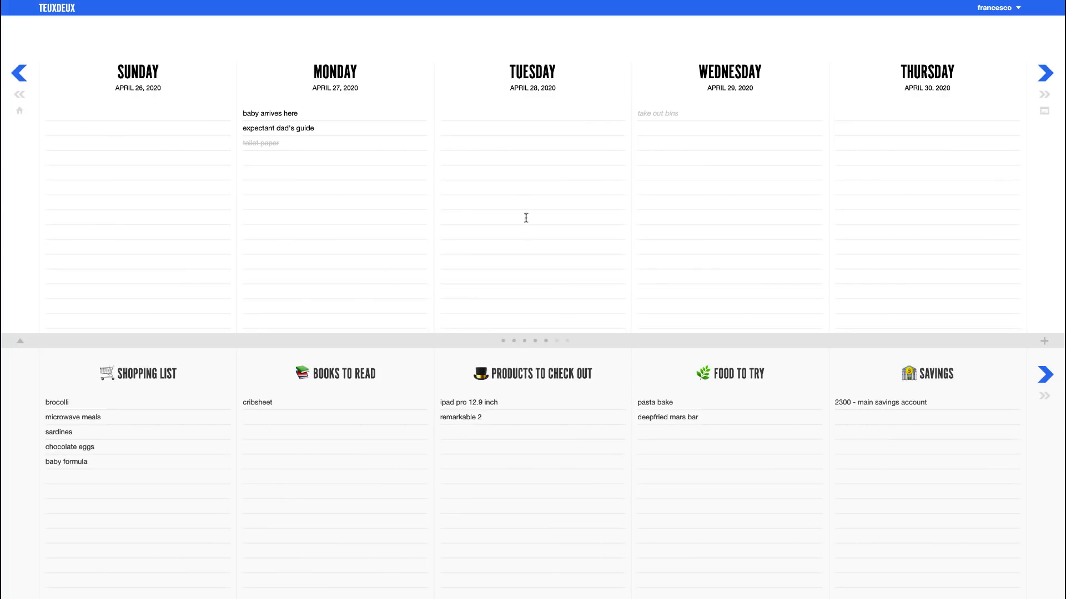
{"action": "left_click", "coordinate": [998, 8]}
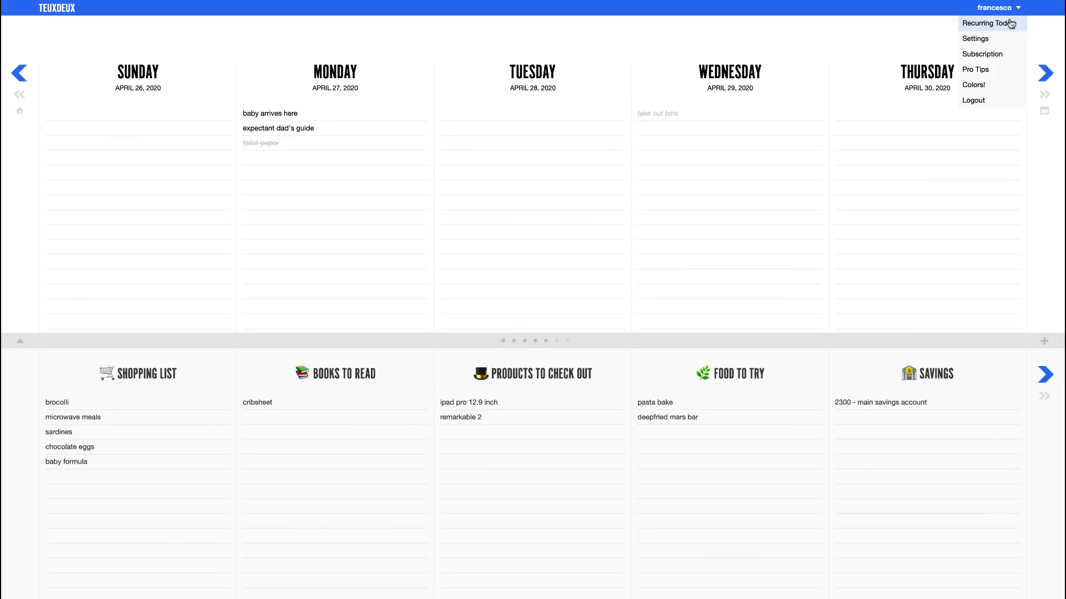
Review the Recurring Todos list with the weekly 'take out bins' entry, then close it.
{"action": "left_click", "coordinate": [988, 24]}
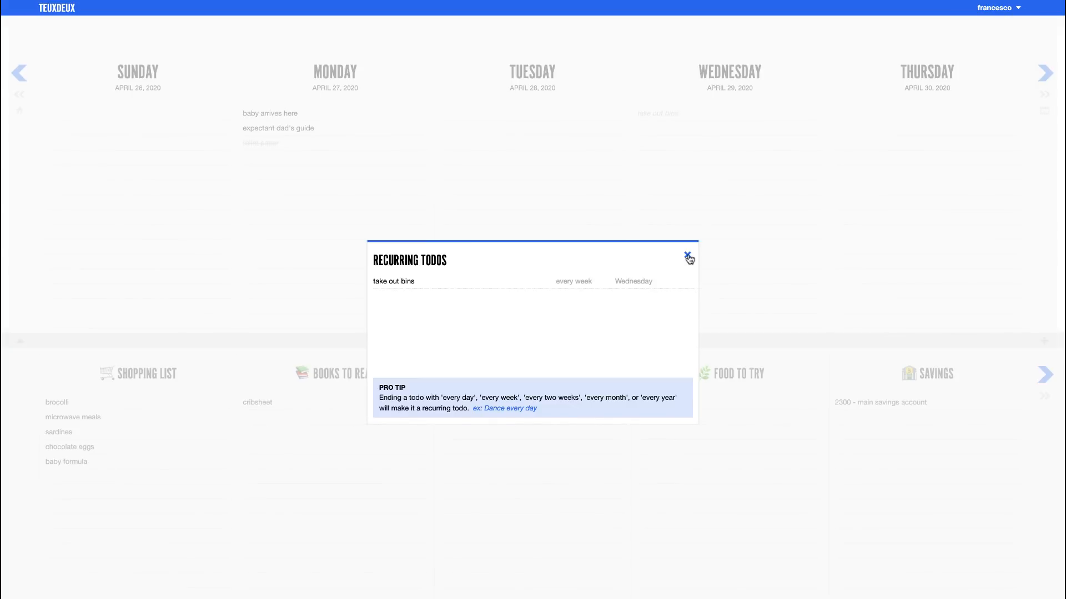
{"action": "left_click", "coordinate": [688, 259]}
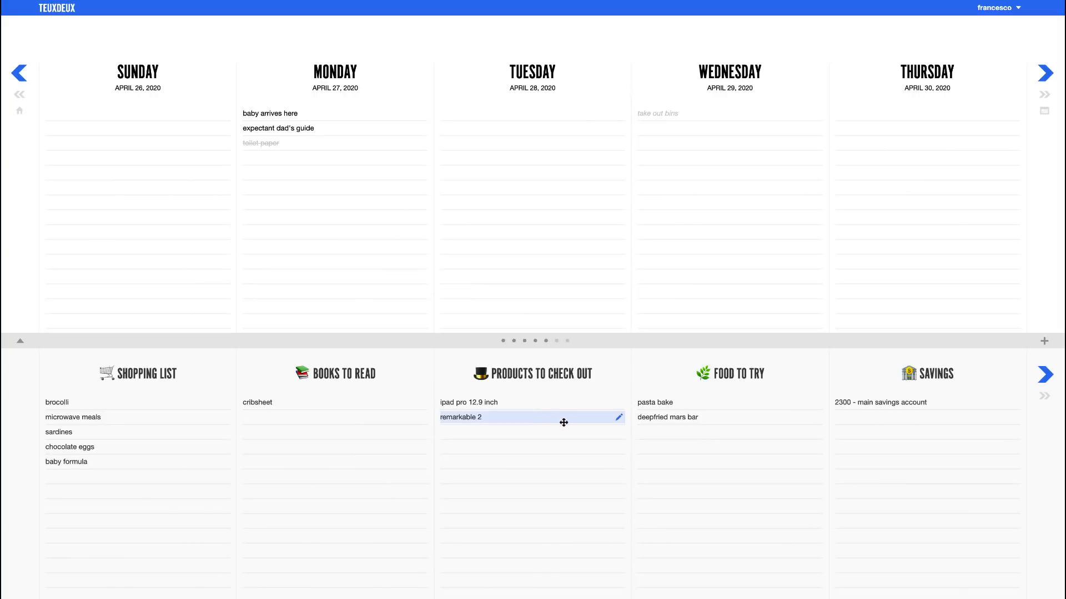
{"action": "mouse_move", "coordinate": [604, 310]}
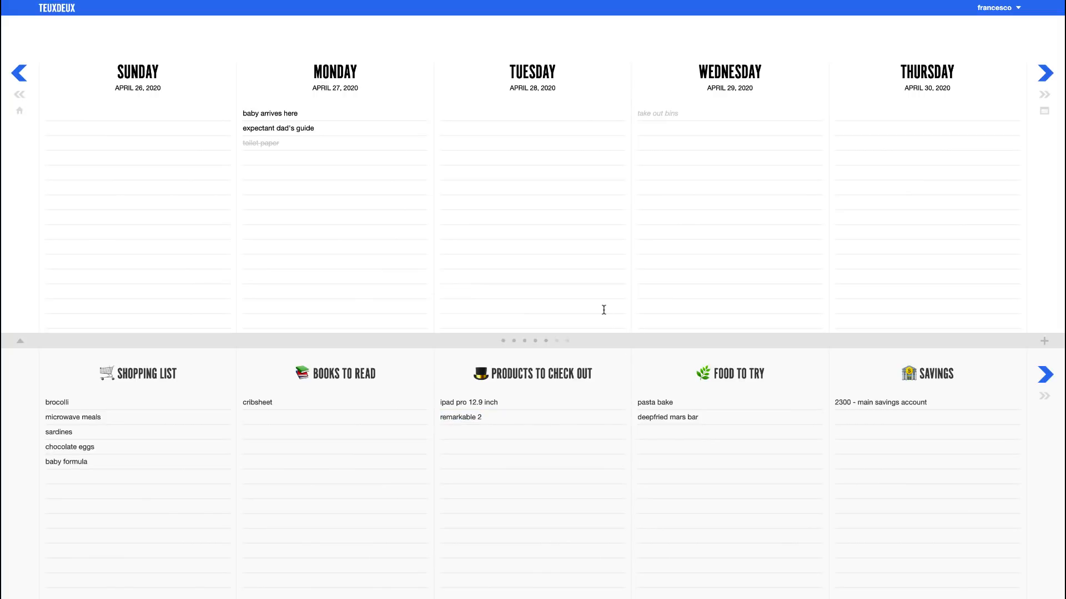
{"action": "mouse_move", "coordinate": [731, 250]}
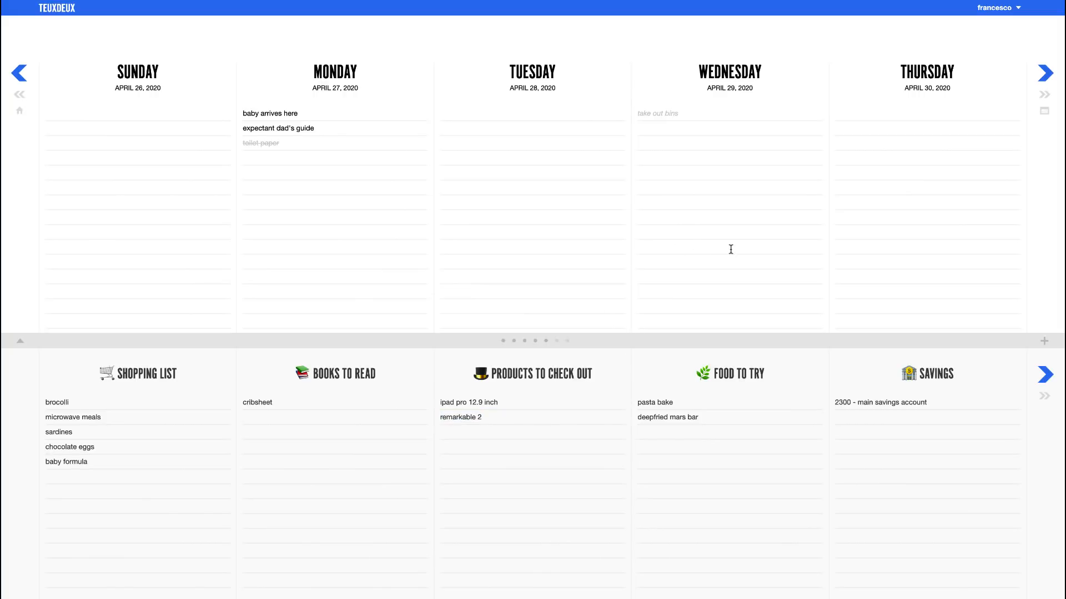
{"action": "mouse_move", "coordinate": [608, 164]}
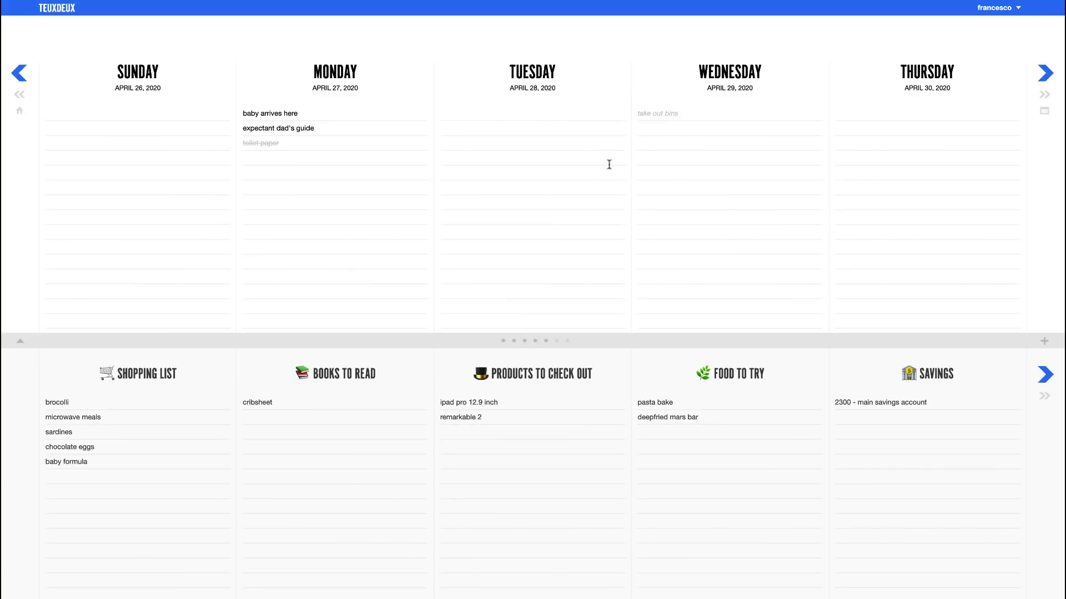
{"action": "mouse_move", "coordinate": [592, 154]}
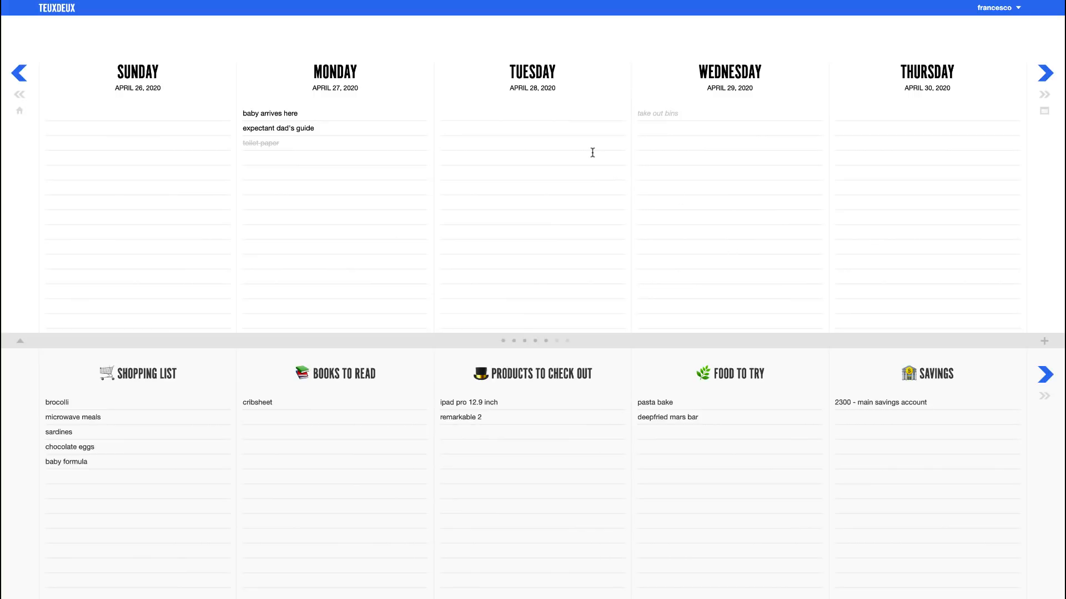
{"action": "mouse_move", "coordinate": [852, 231]}
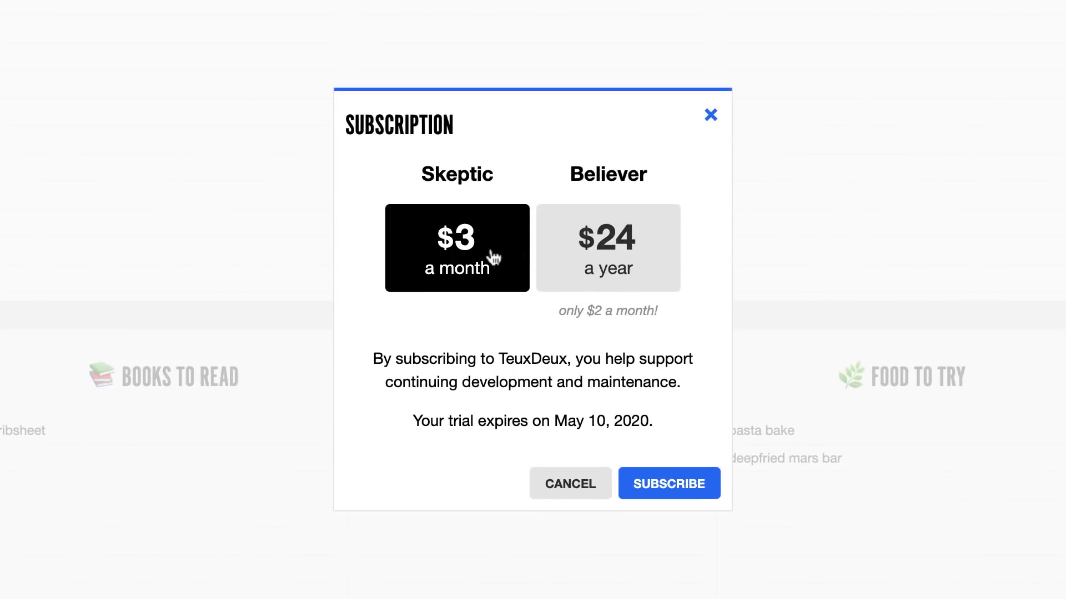
{"action": "mouse_move", "coordinate": [495, 262]}
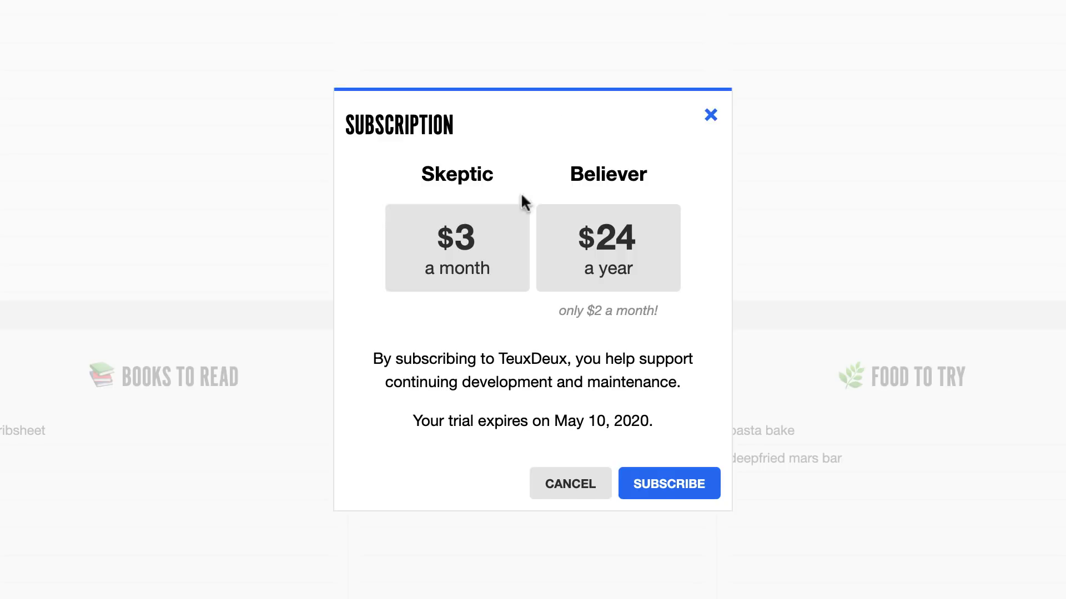
Close the subscription pricing showing $3 a month or $24 a year.
{"action": "left_click", "coordinate": [711, 114]}
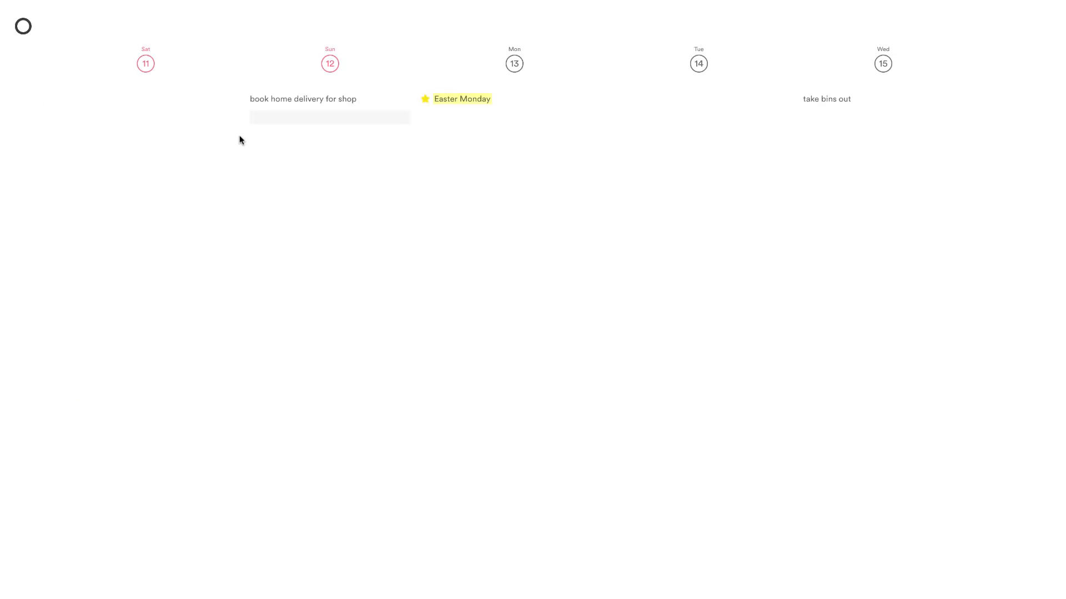
{"action": "mouse_move", "coordinate": [301, 121]}
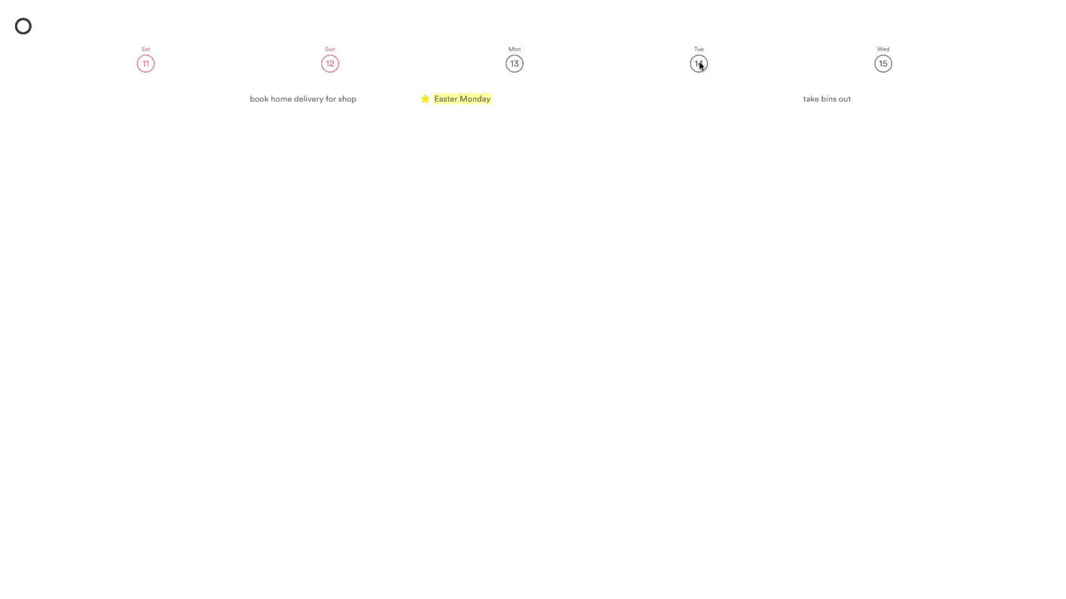
{"action": "mouse_move", "coordinate": [728, 88]}
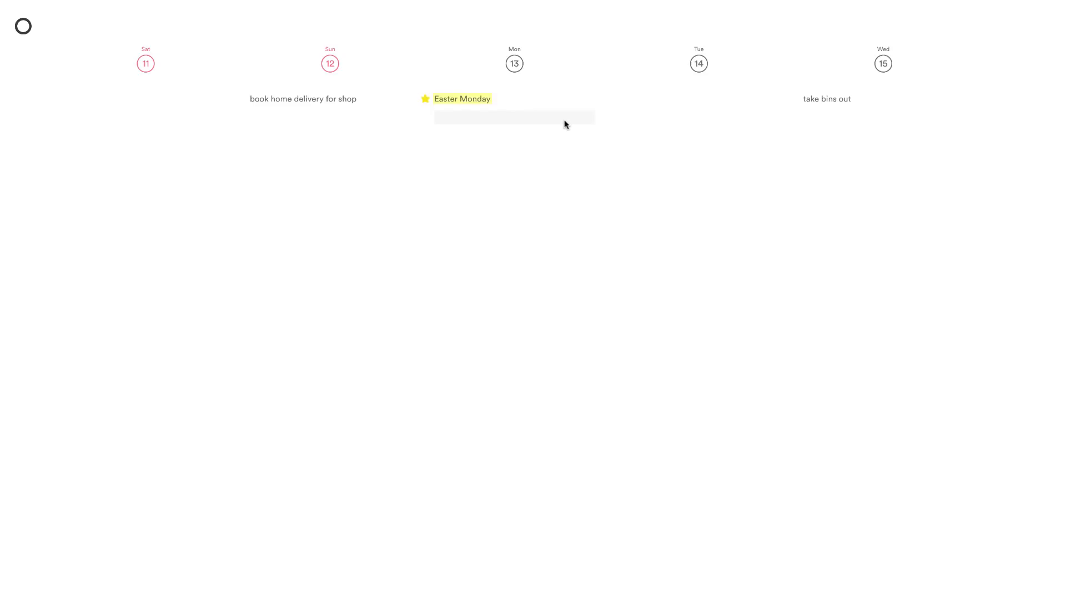
{"action": "mouse_move", "coordinate": [494, 129]}
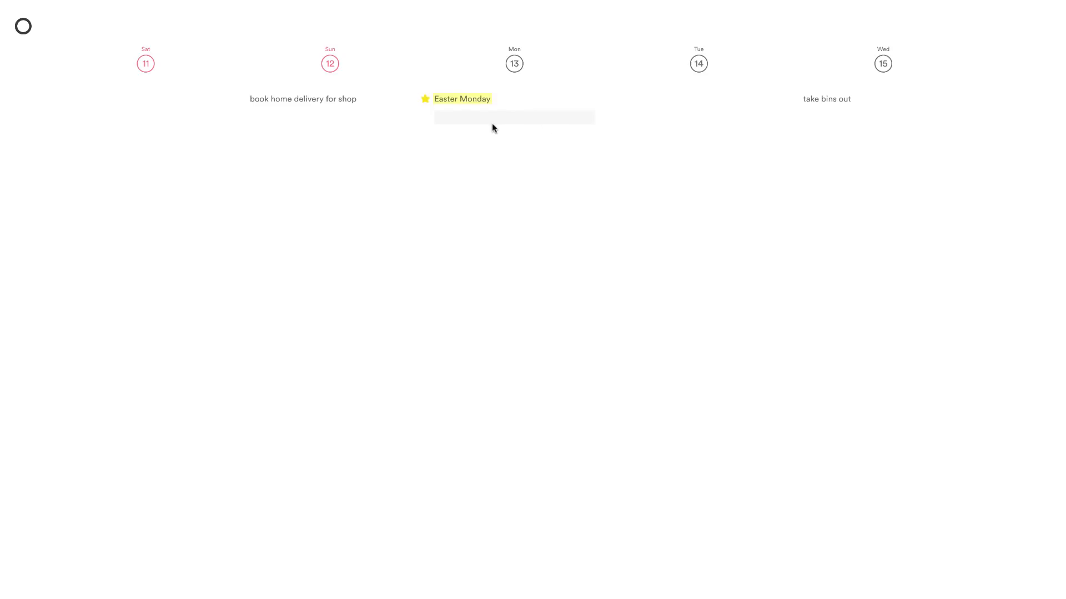
{"action": "mouse_move", "coordinate": [476, 126]}
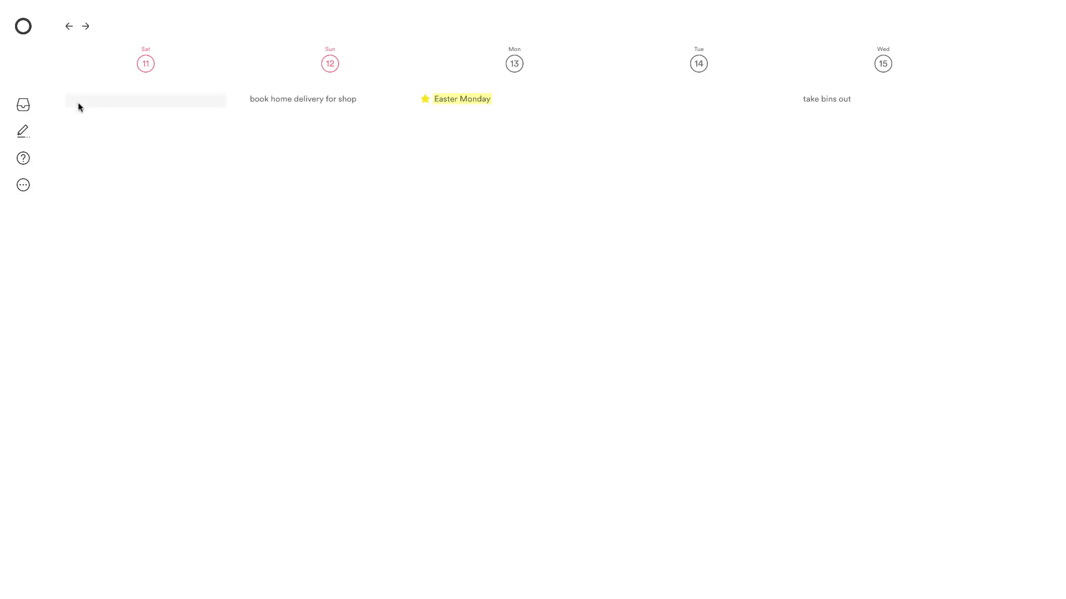
{"action": "mouse_move", "coordinate": [131, 144]}
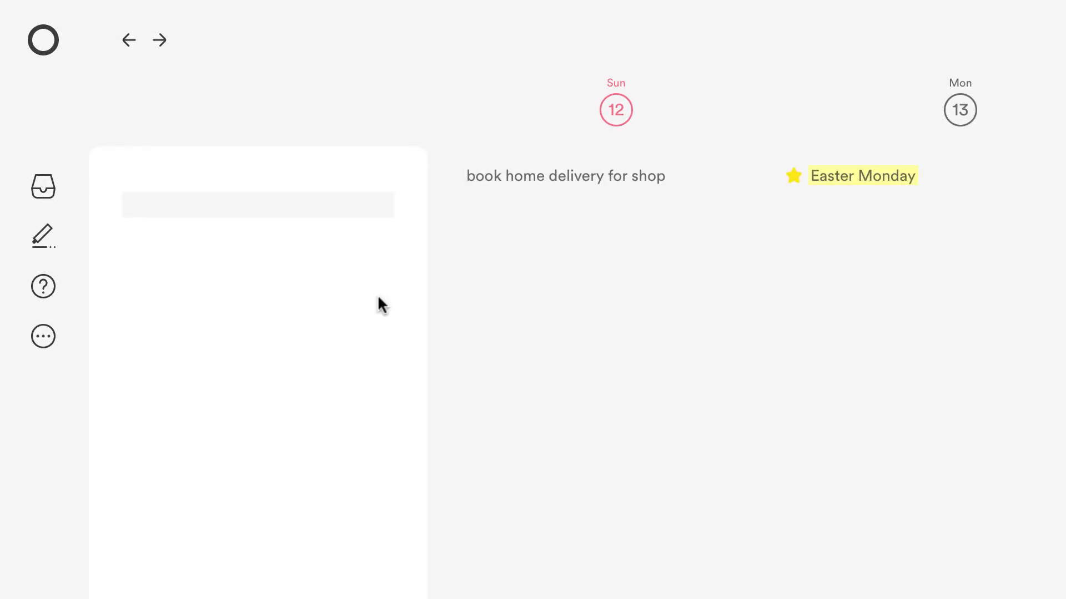
Add a new inbox task 'clear email' to move onto Monday 13.
{"action": "left_click", "coordinate": [256, 204]}
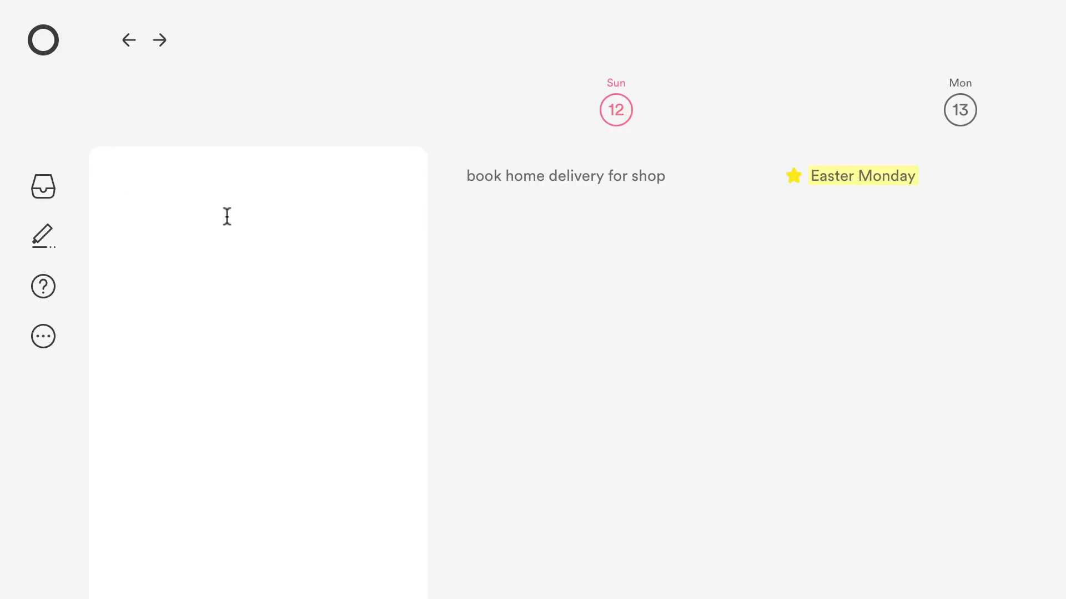
{"action": "type", "text": "clear email"}
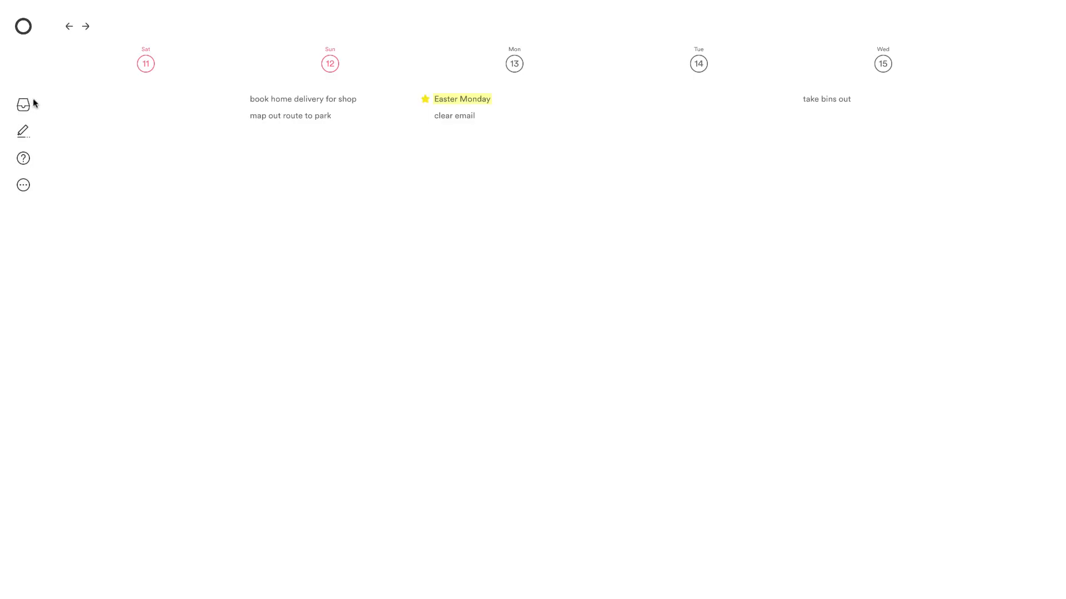
{"action": "mouse_move", "coordinate": [22, 131]}
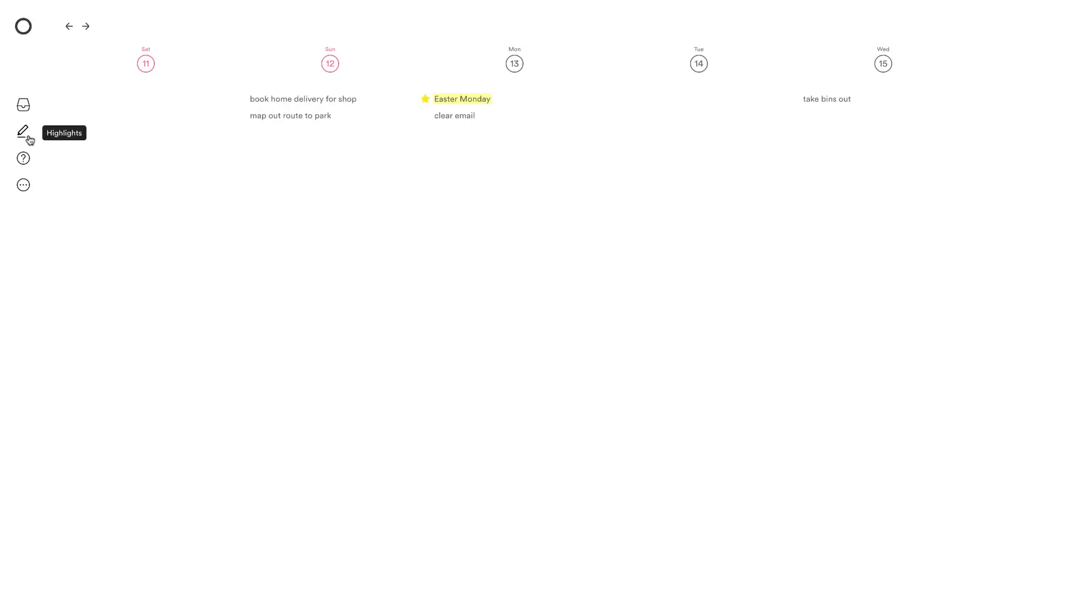